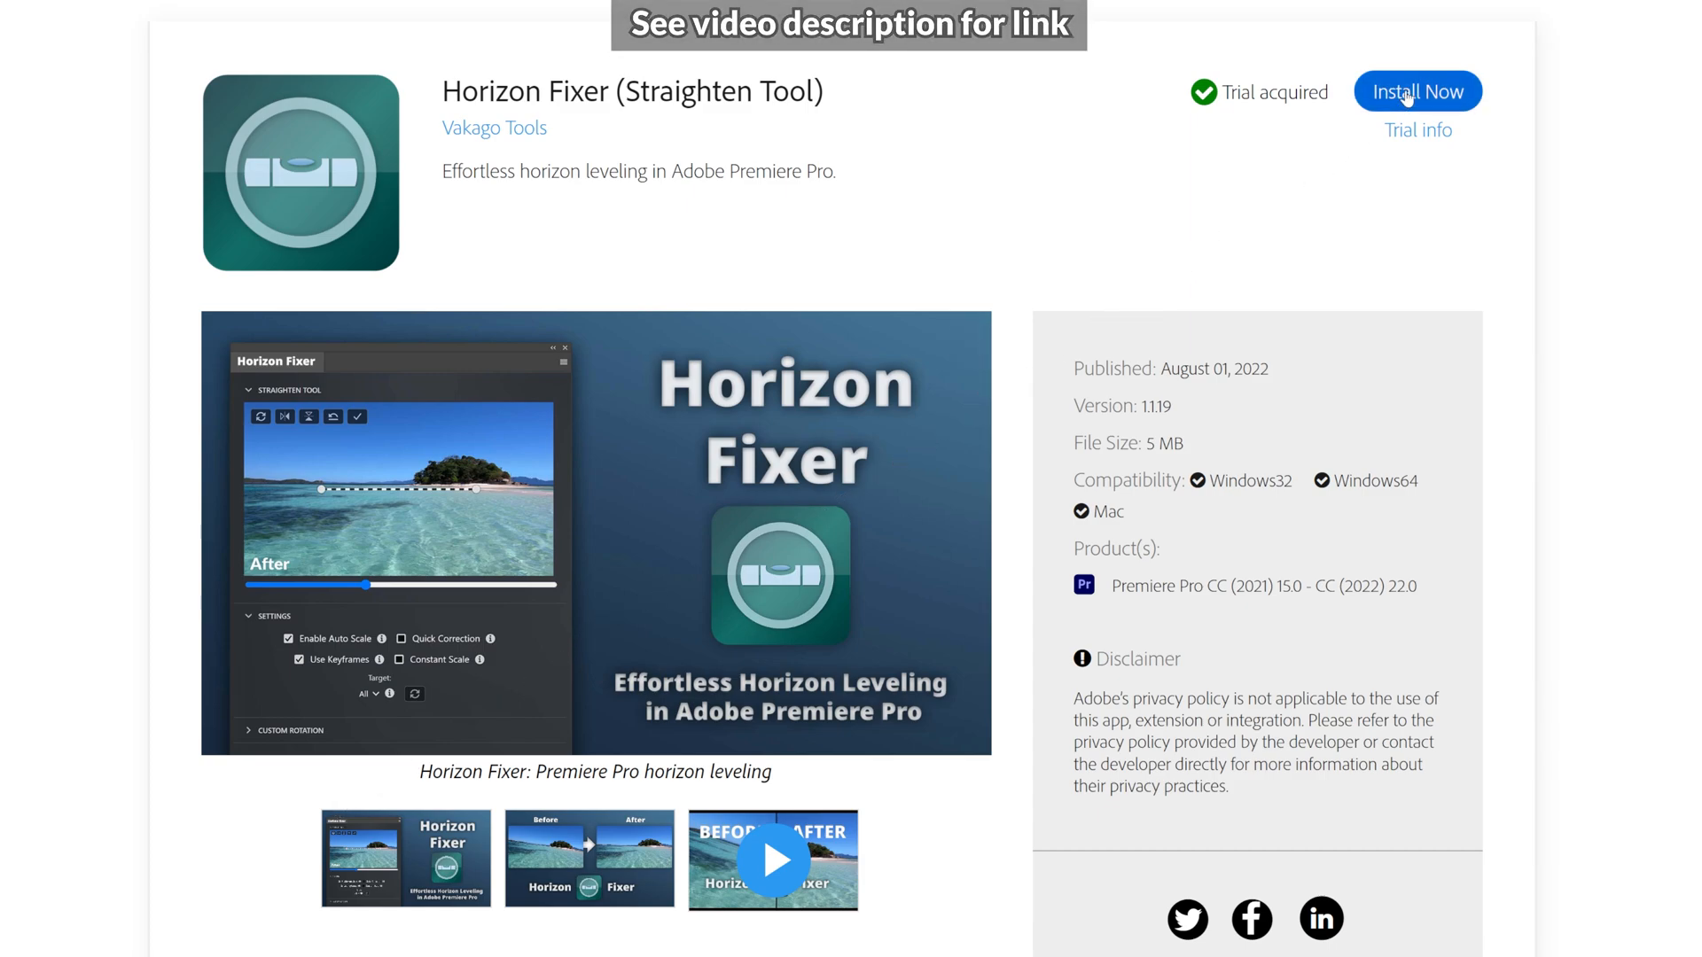
# - Install the Horizon Fixer extension from its Adobe Exchange listing
pyautogui.click(1418, 90)
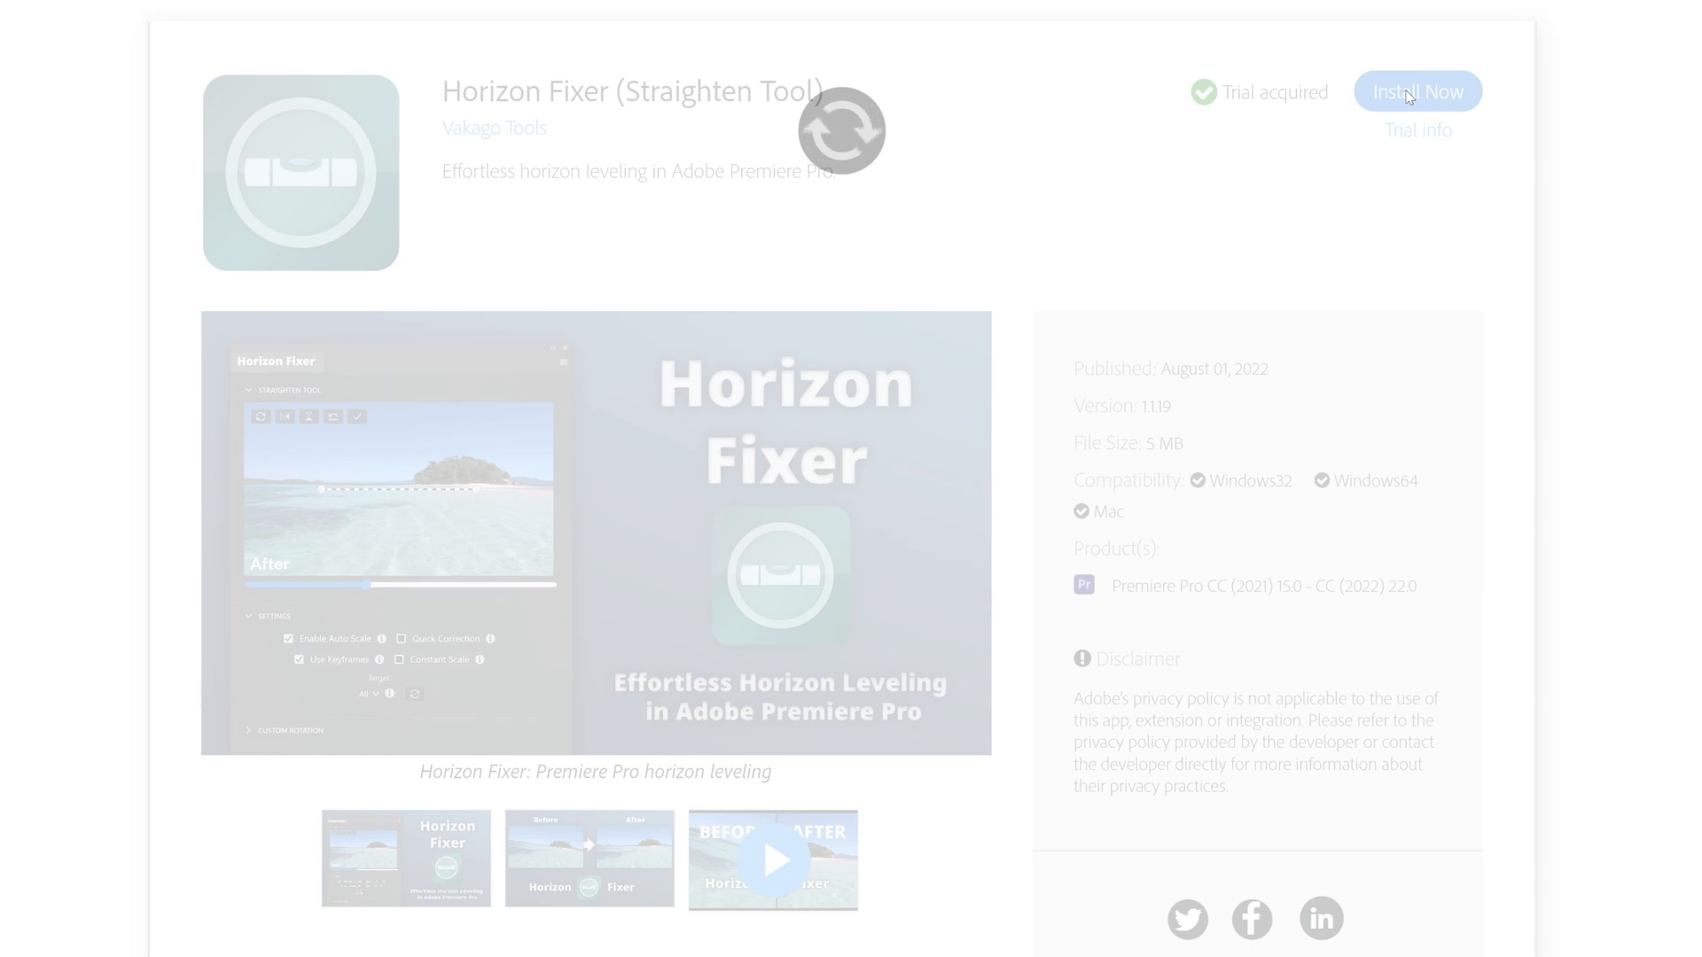
# - Align Horizon Fixer's line to the shoreline and apply the straightening to the clip
pyautogui.click(1417, 90)
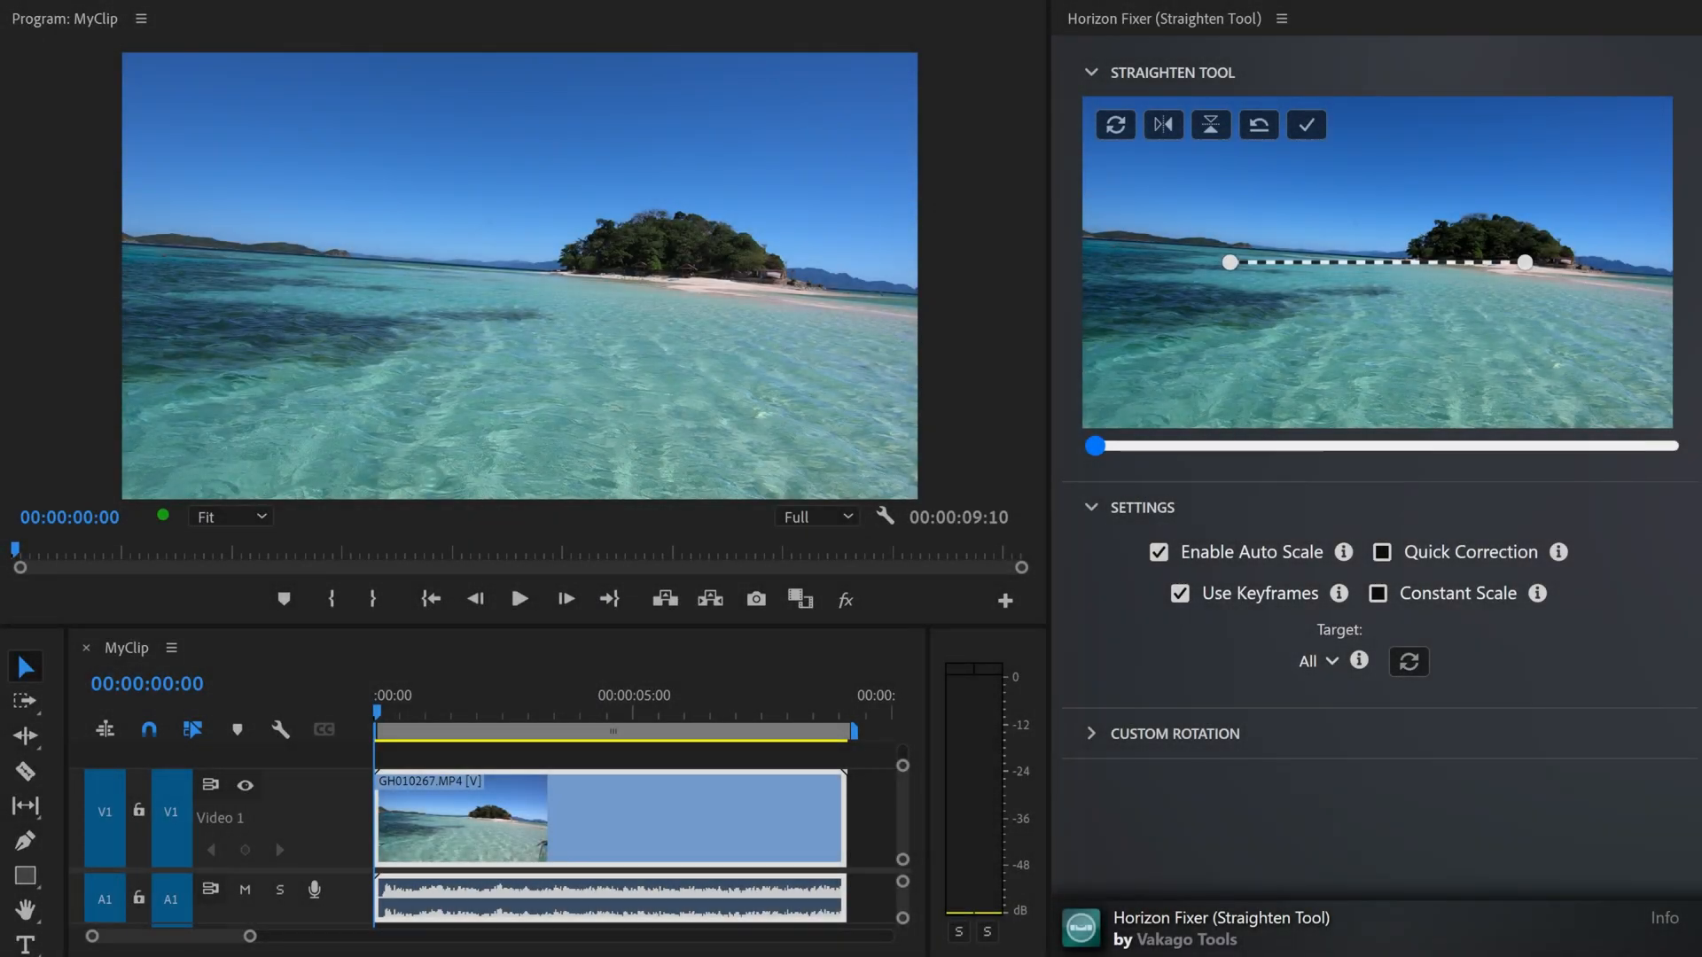
pyautogui.moveTo(1170, 249)
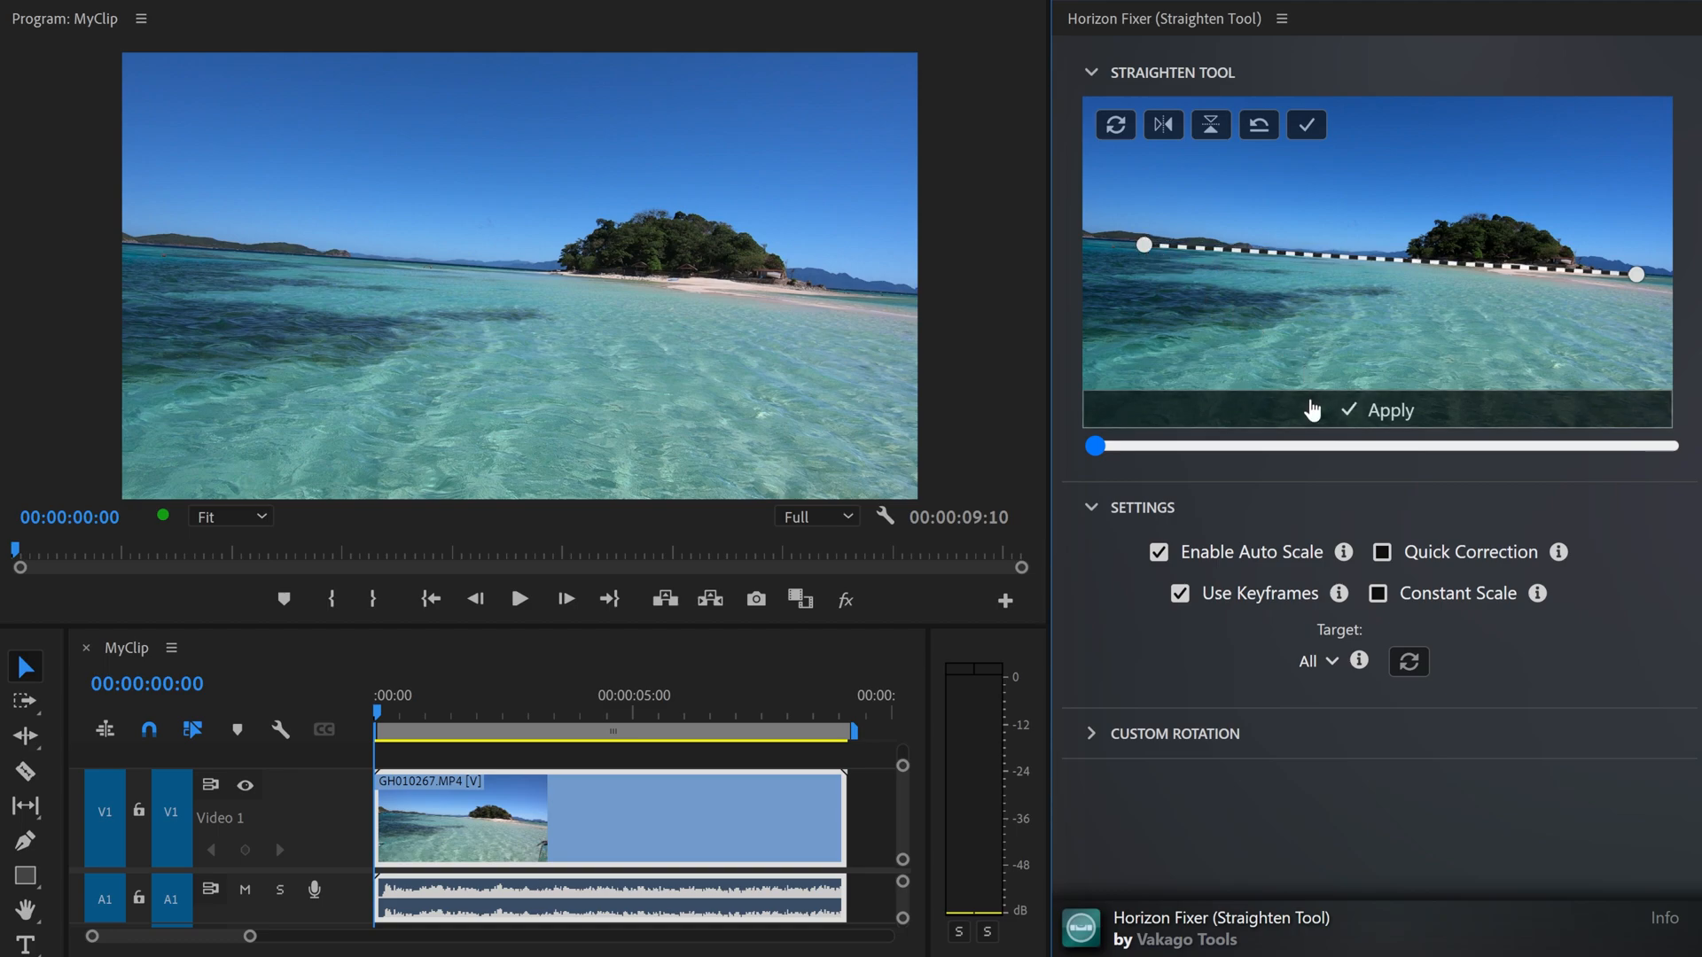
pyautogui.click(1379, 409)
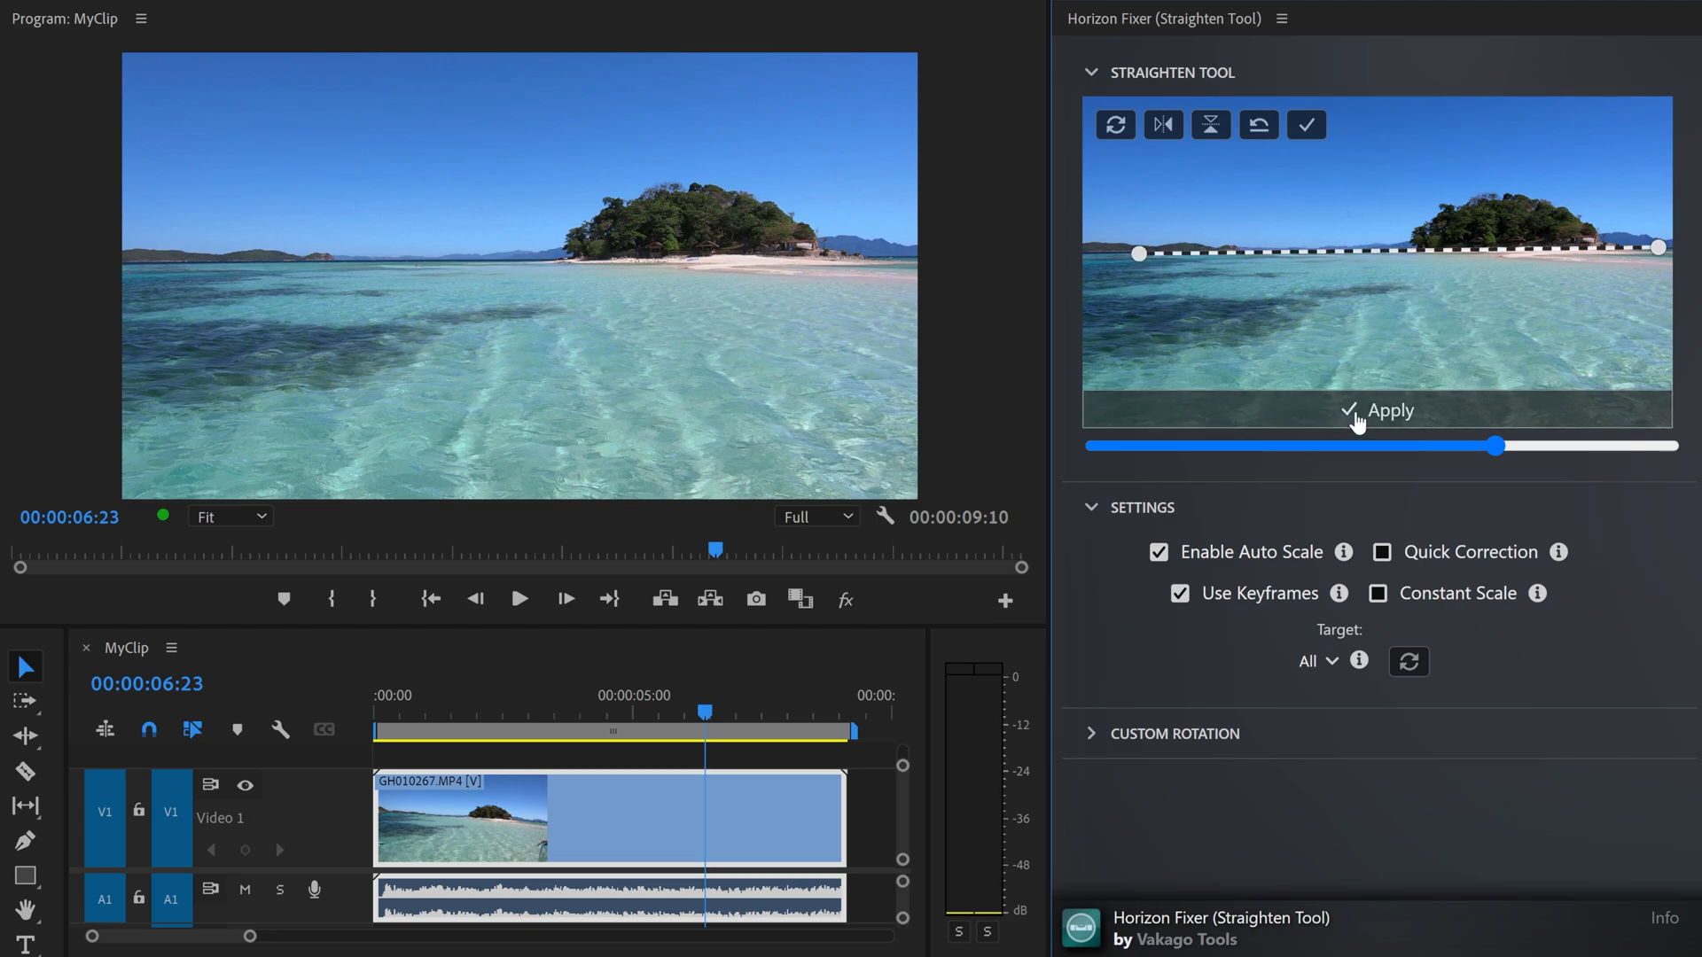
# - Apply a second horizon correction later in the clip and return the playhead to the start
pyautogui.click(1356, 409)
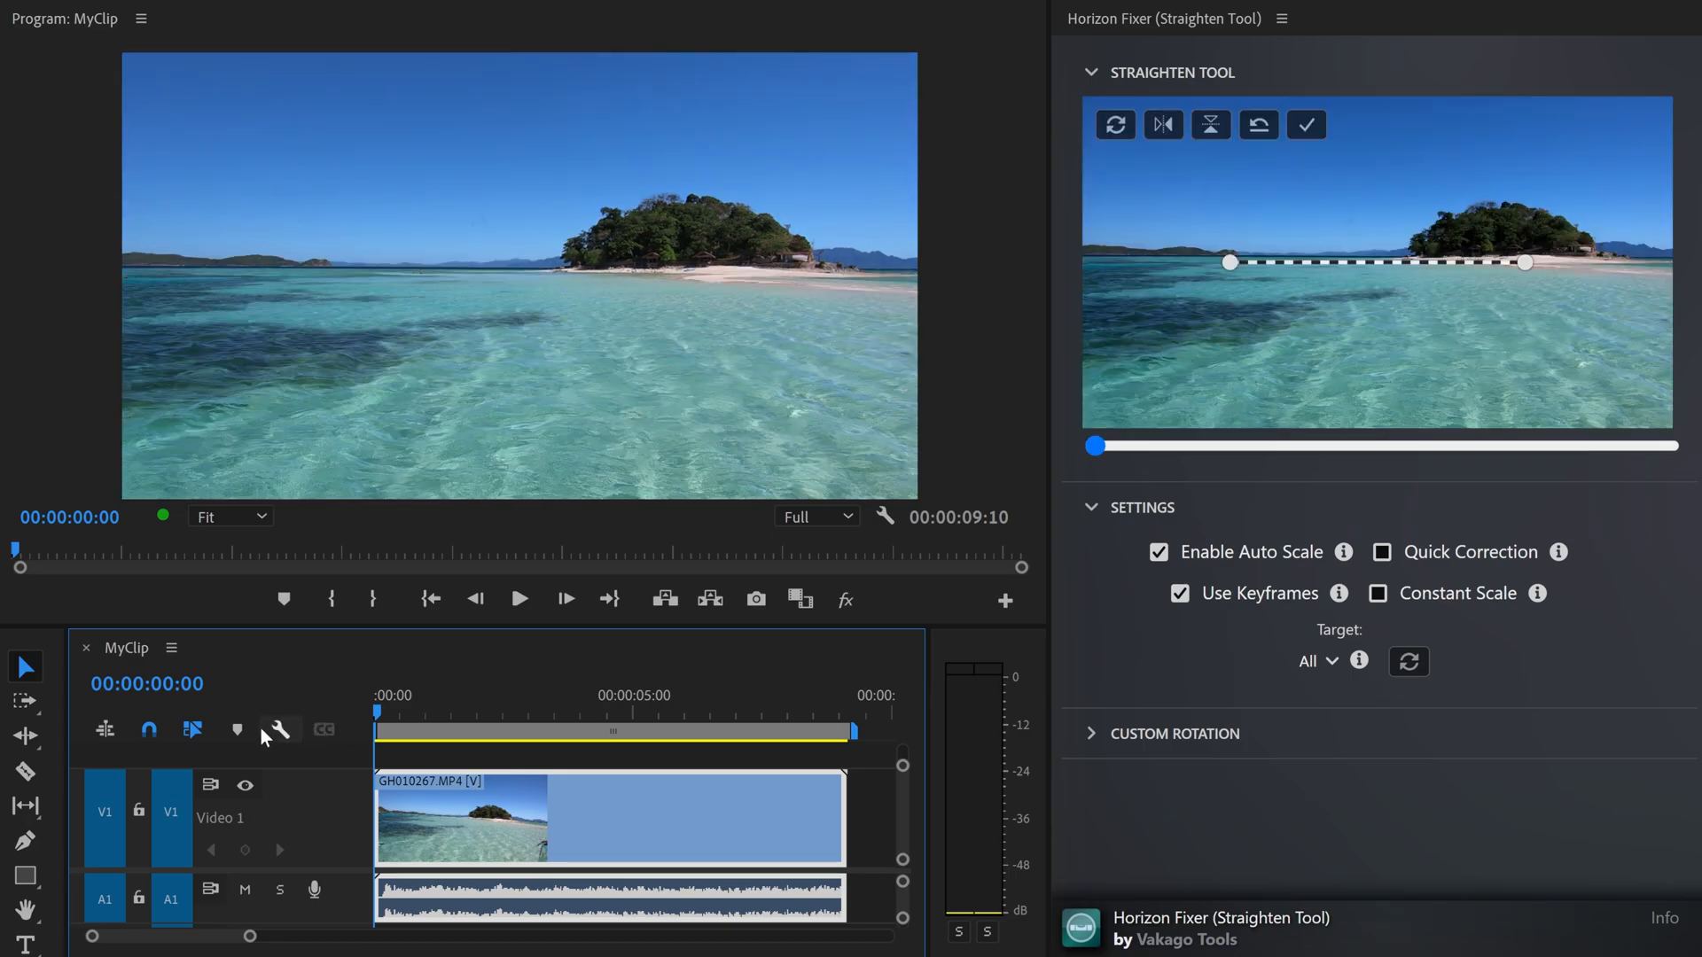
pyautogui.click(519, 597)
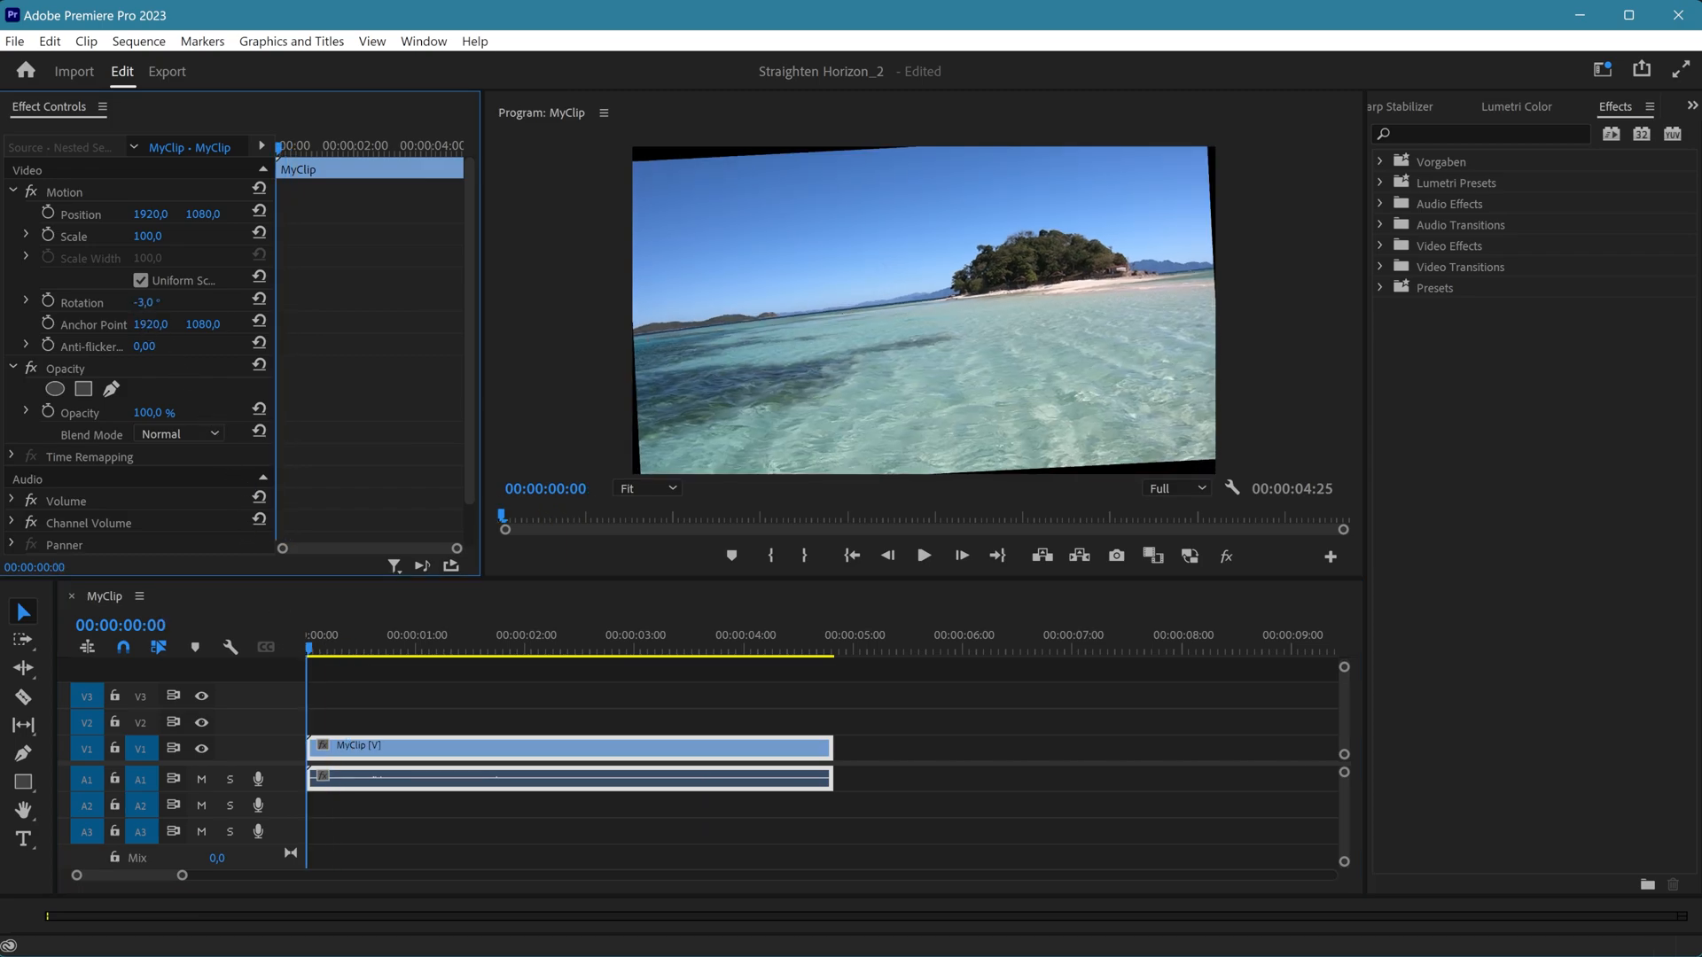
# - Enter a new Rotation value under Motion in Effect Controls to counter the tilt
pyautogui.write('4,0')
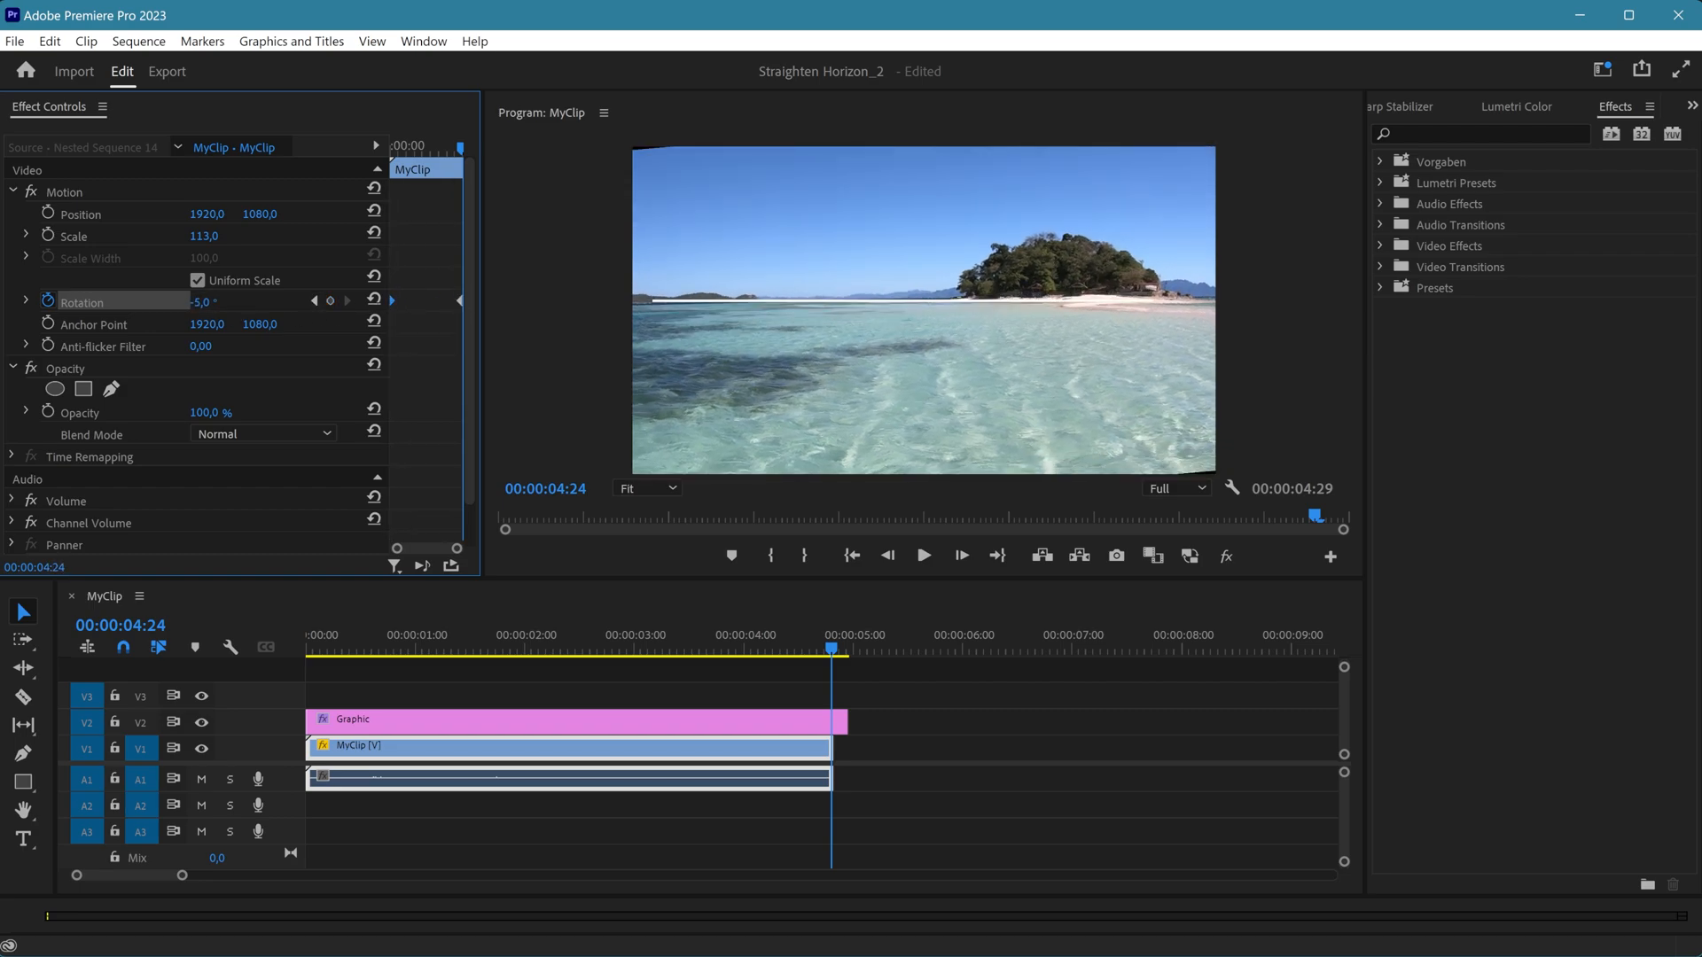
# - Raise the clip's Scale to 116 so the black corners disappear at −5° rotation
pyautogui.click(348, 301)
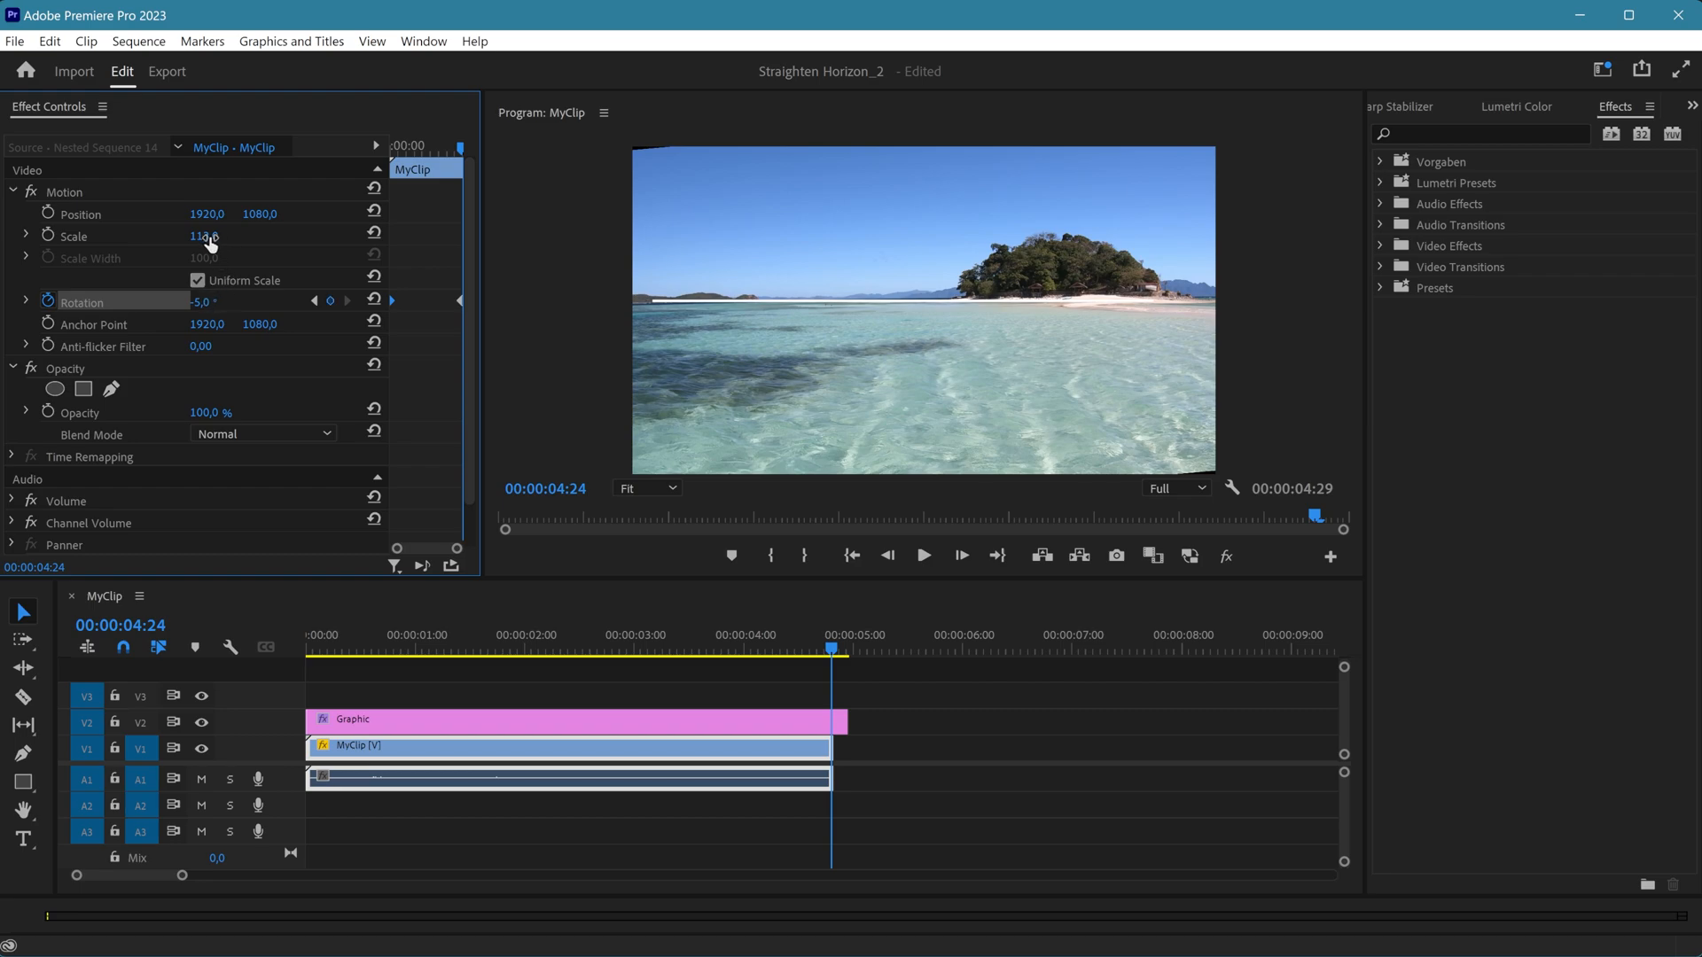
pyautogui.moveTo(206, 236); pyautogui.dragTo(200, 235)
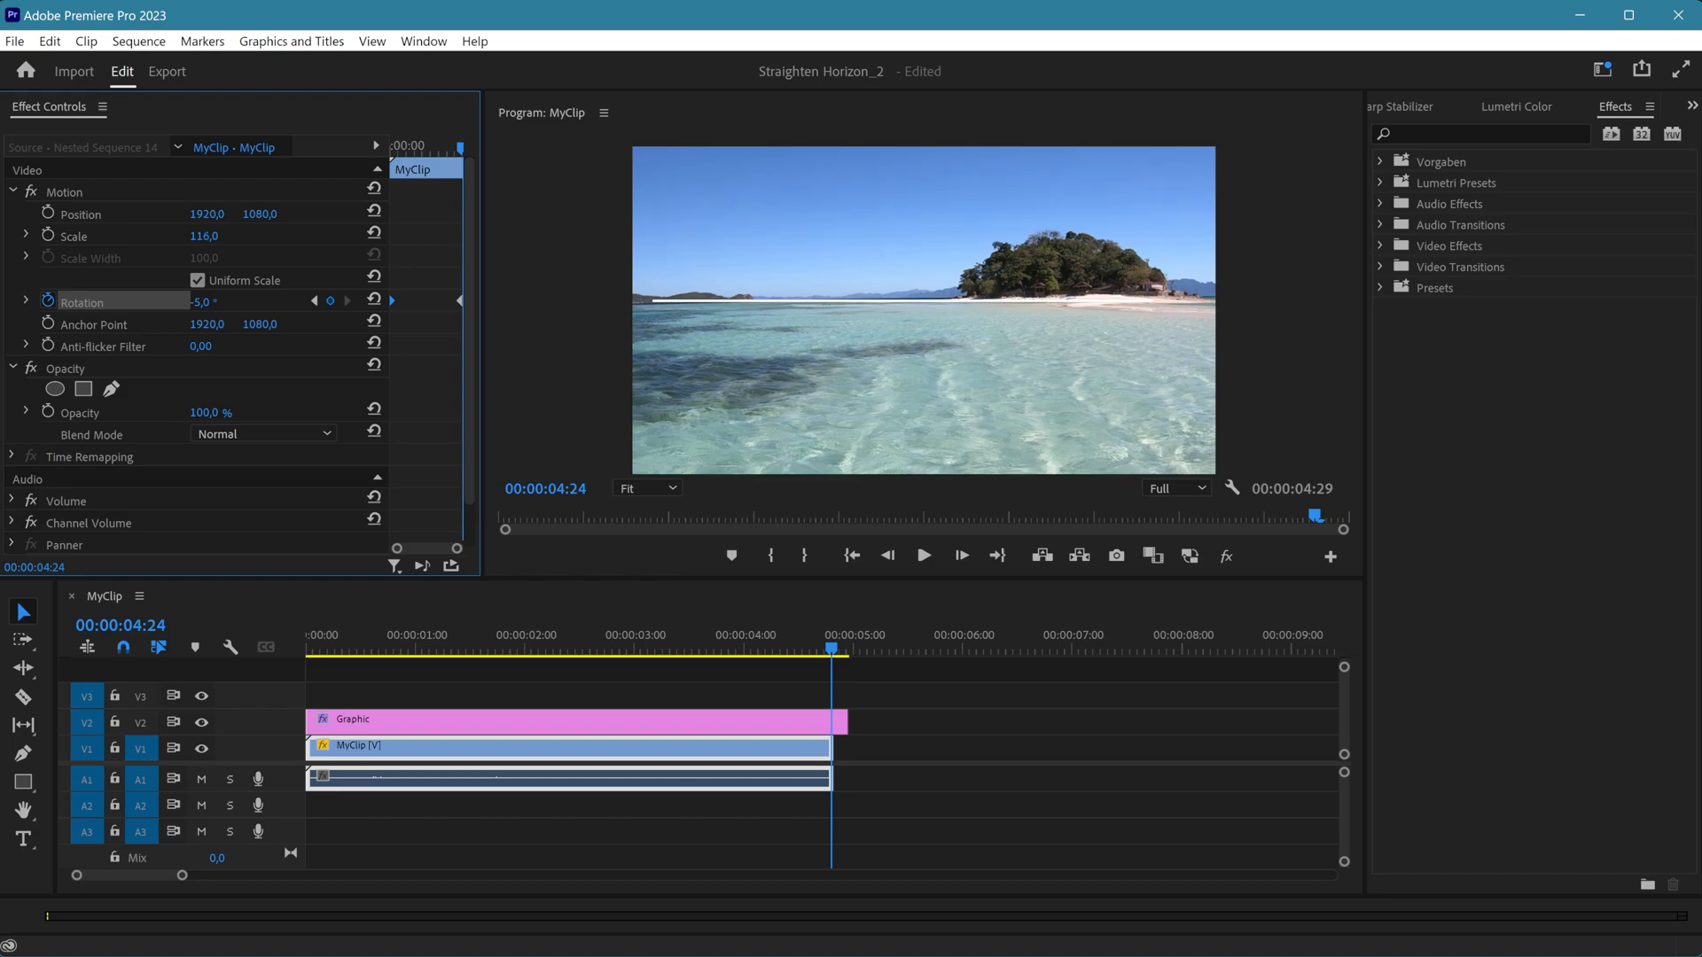
pyautogui.moveTo(679, 648)
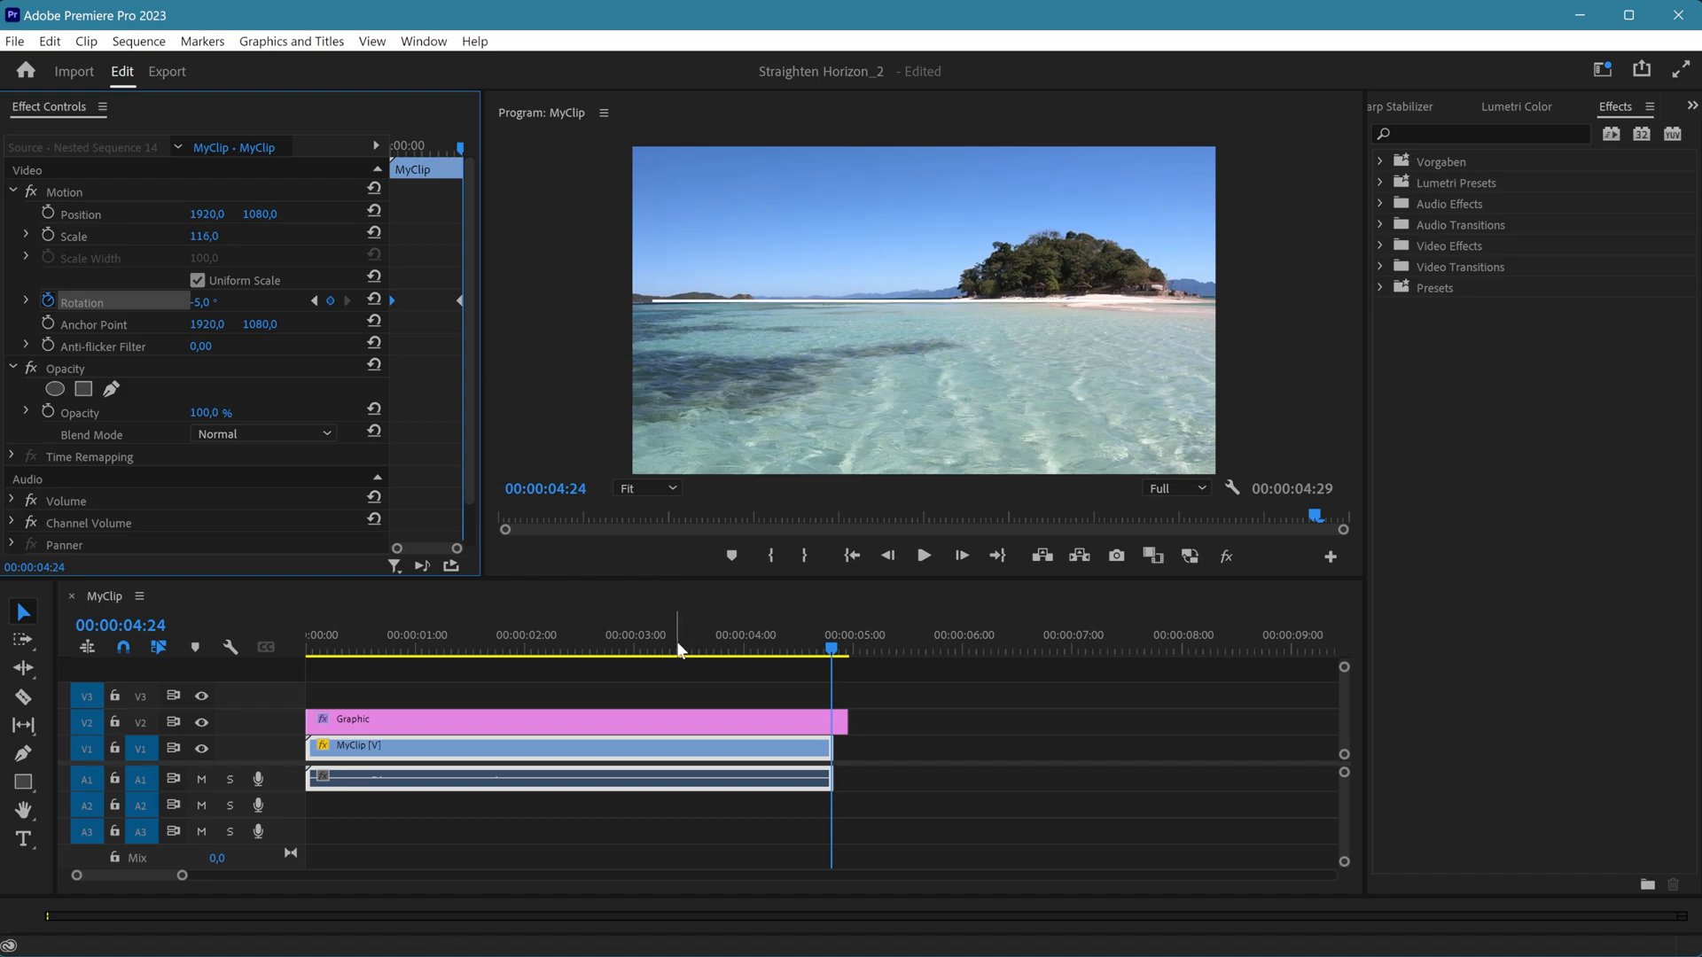